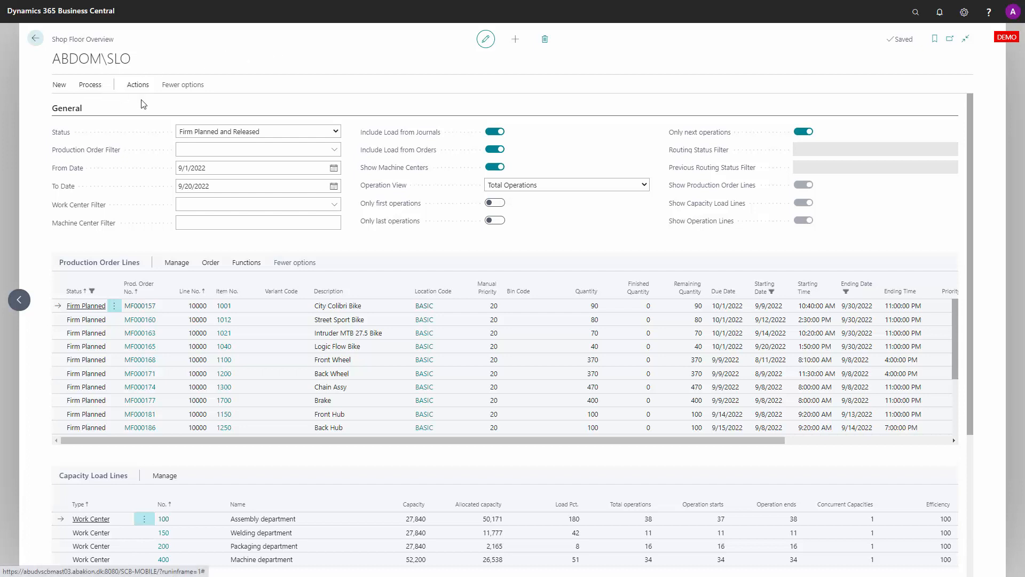
mouse_move(266, 116)
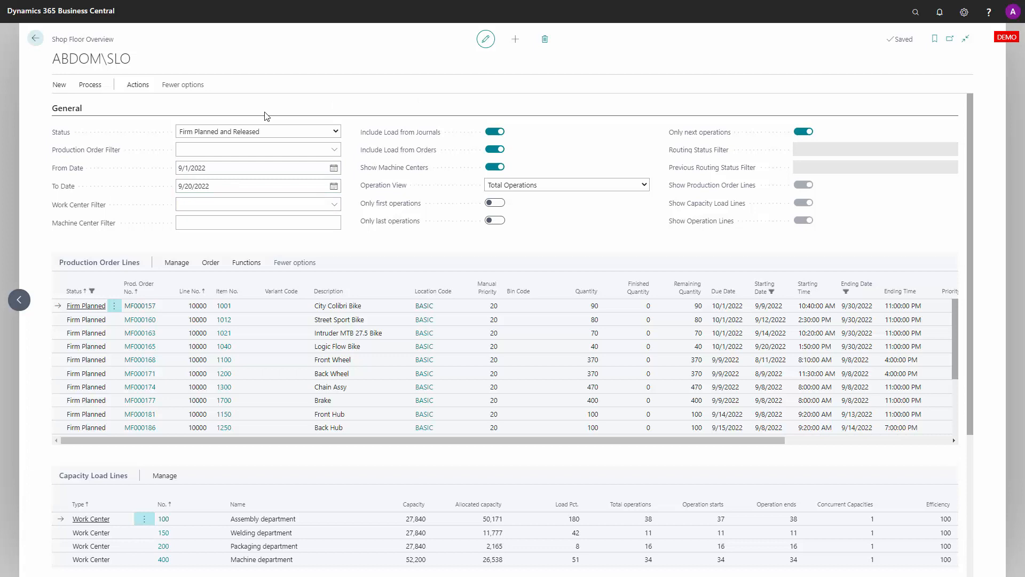
Step: Collapse the General filter section and leave only the Operation Lines visible
click(62, 108)
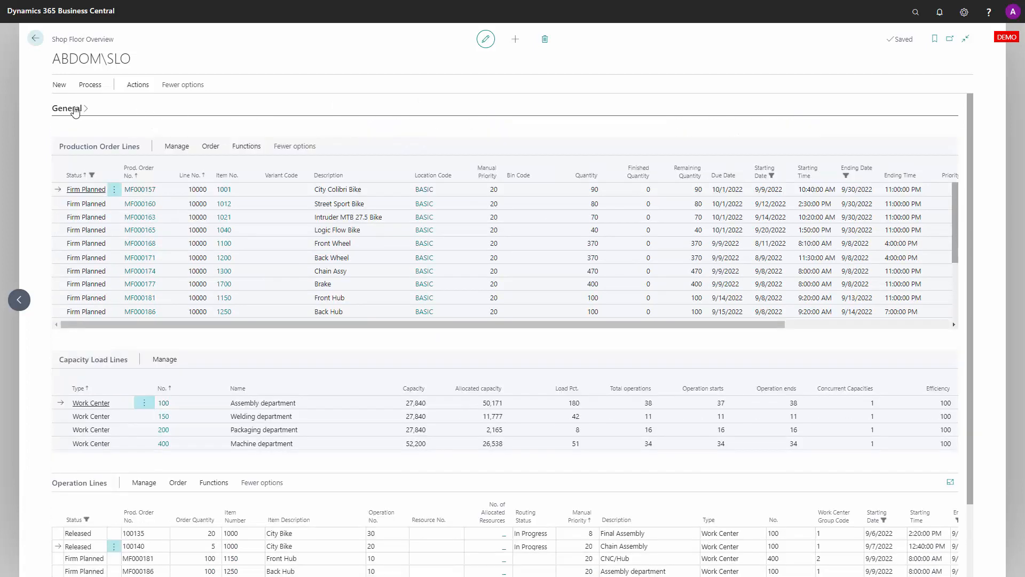
click(90, 85)
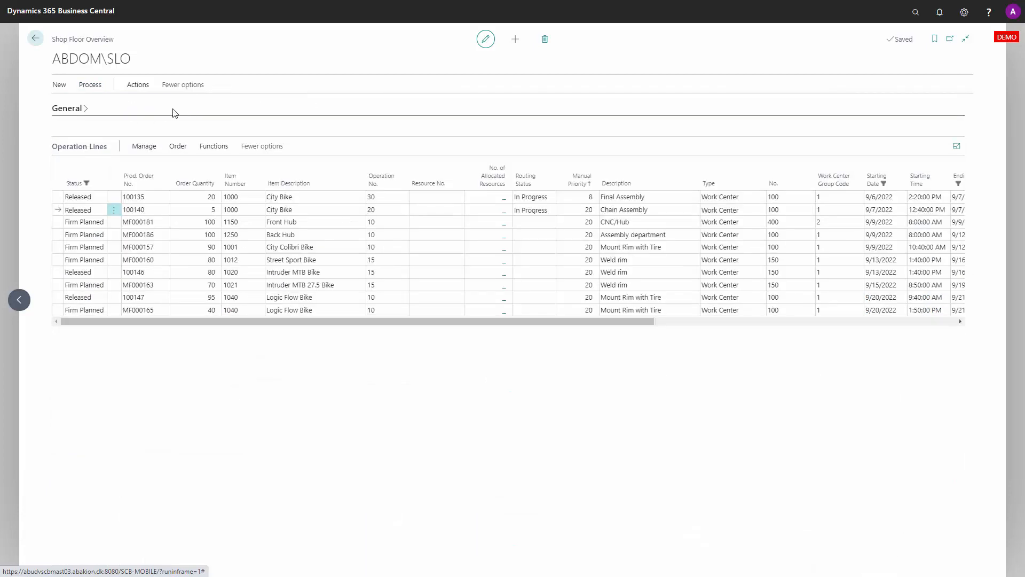
mouse_move(482, 258)
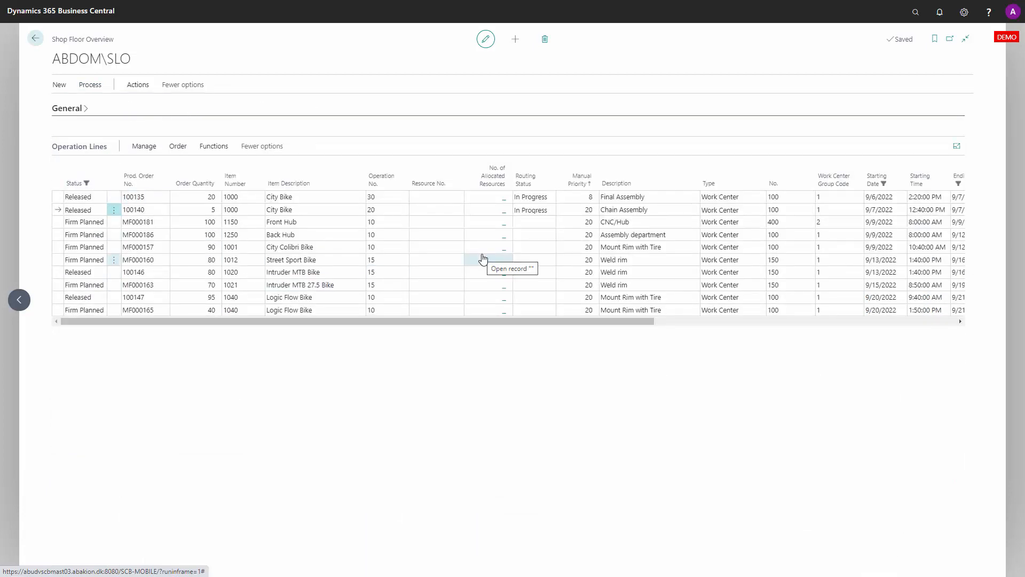
mouse_move(77, 110)
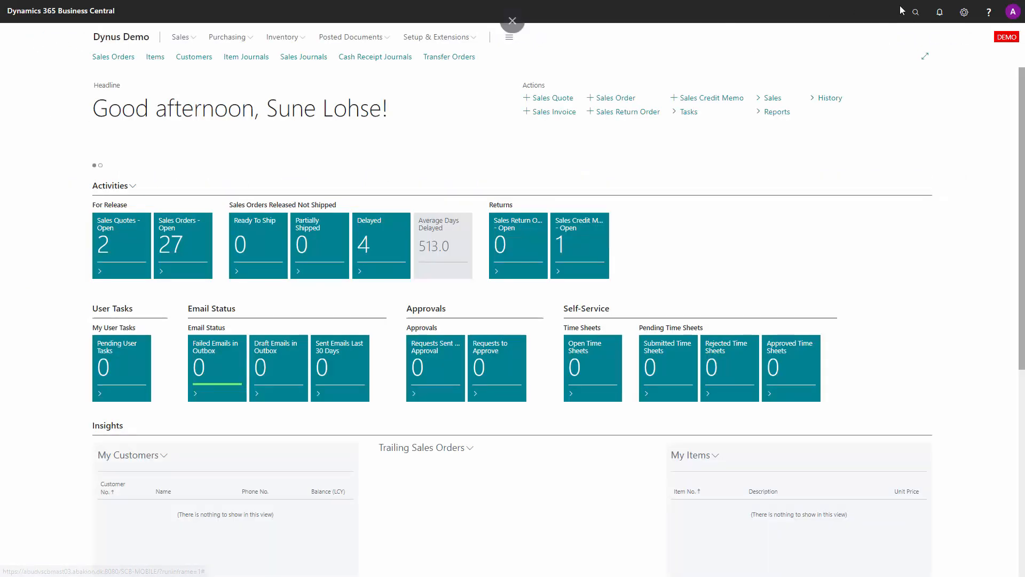
Step: Reopen Shop Floor Overview via Tell Me search and answer the operation update prompt
click(915, 12)
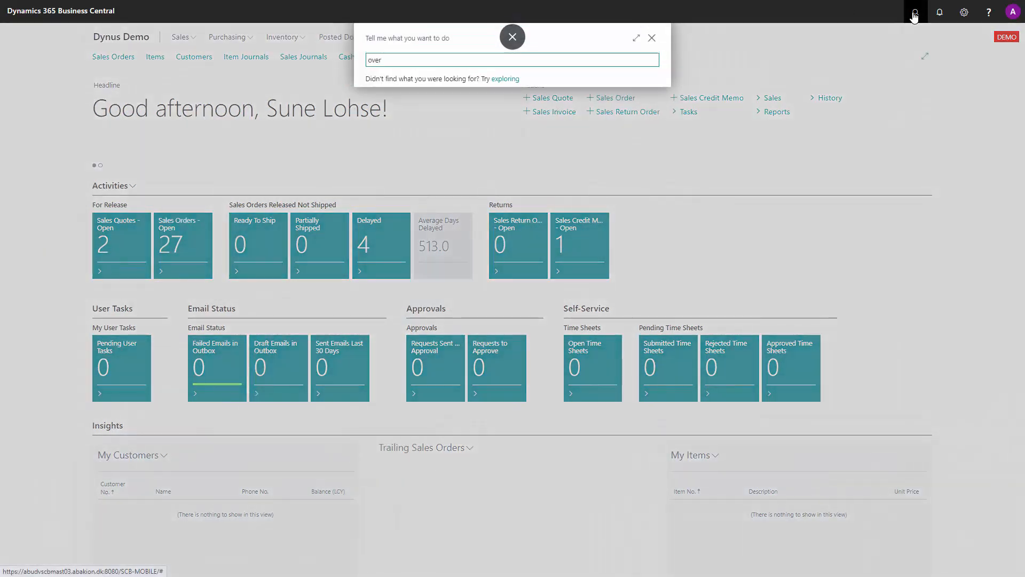
text(view)
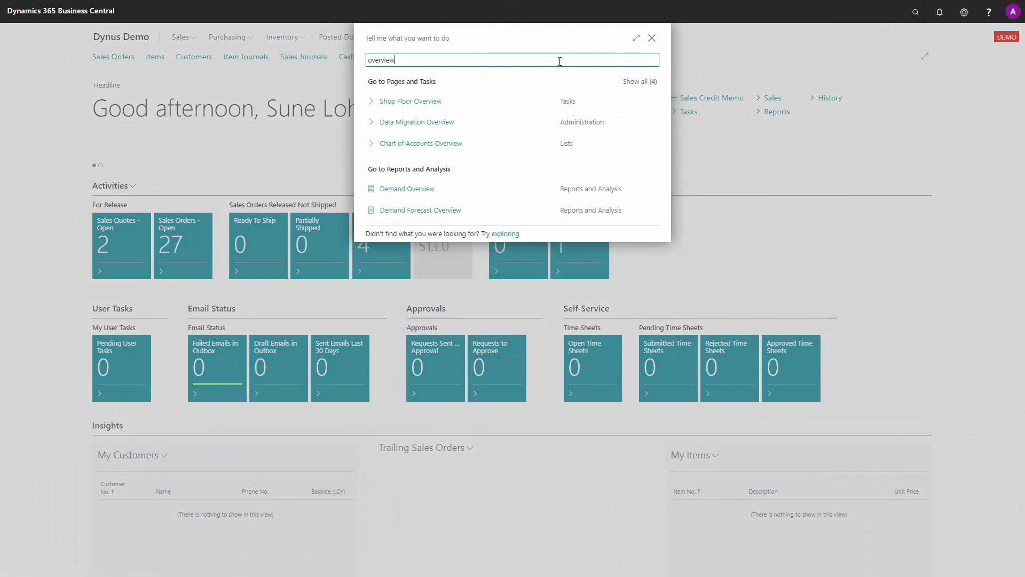
click(411, 100)
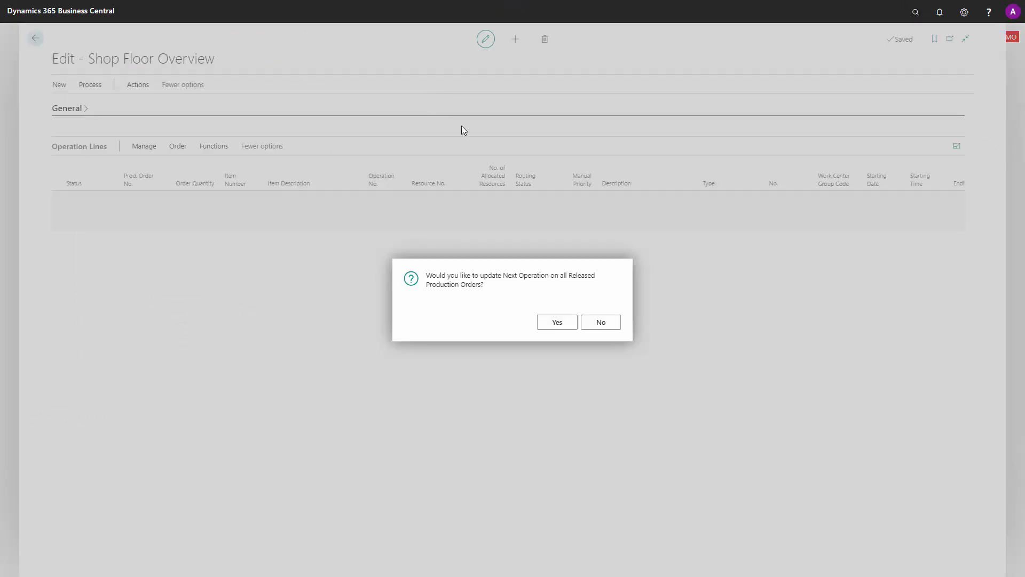
click(555, 321)
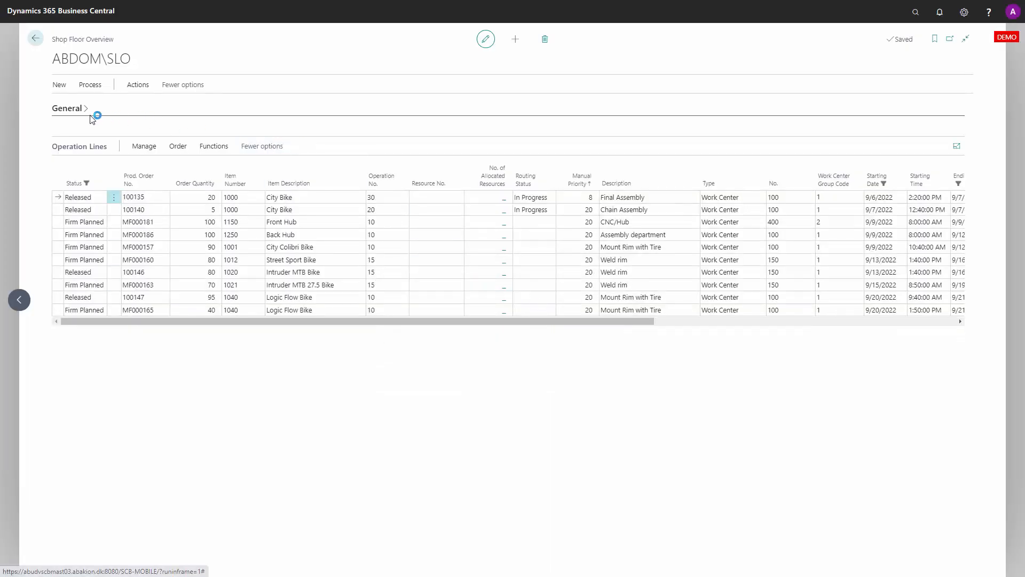
Step: Expand the General filter section again and bring up the page actions list
click(66, 108)
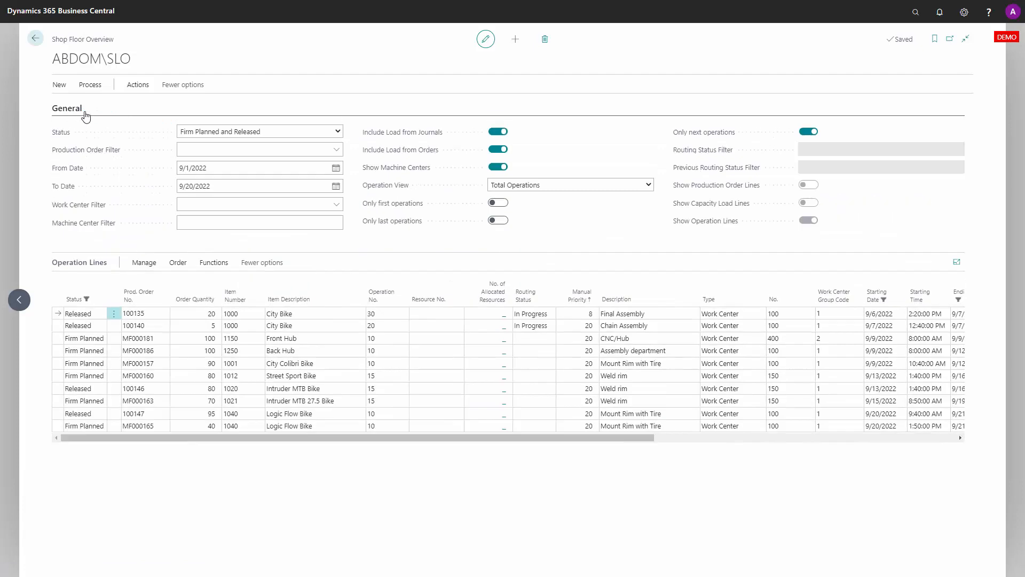
click(258, 130)
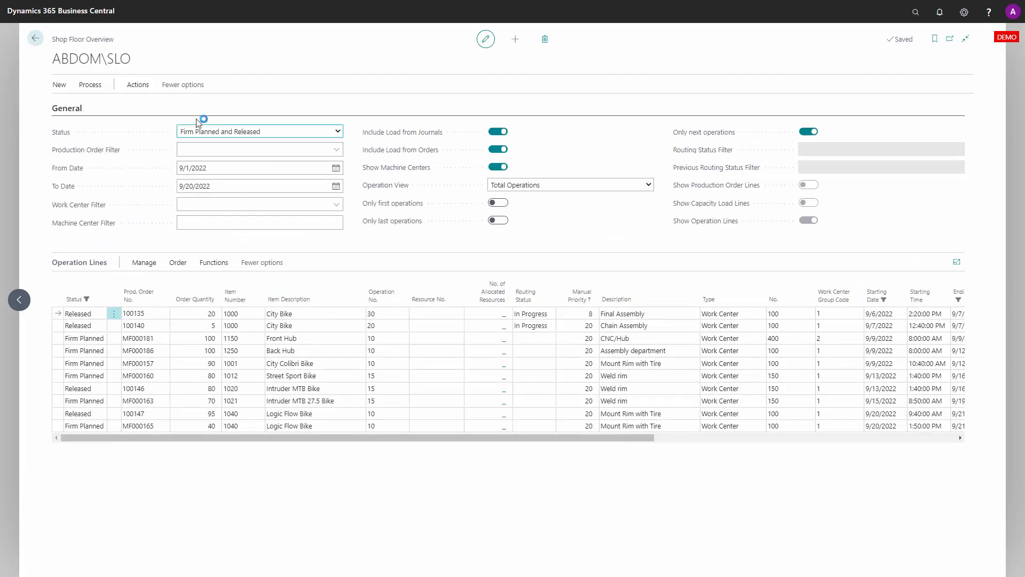
click(138, 84)
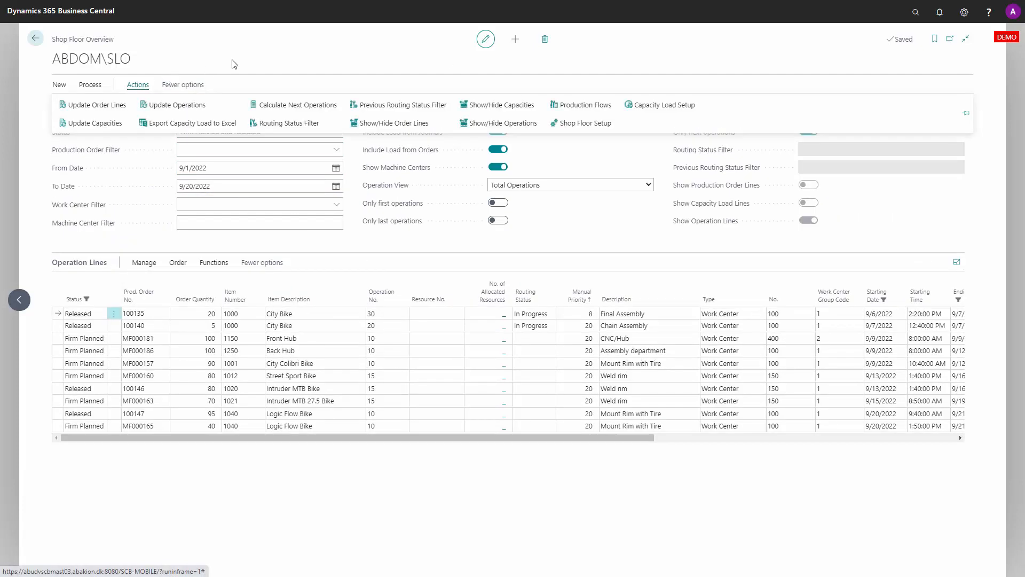